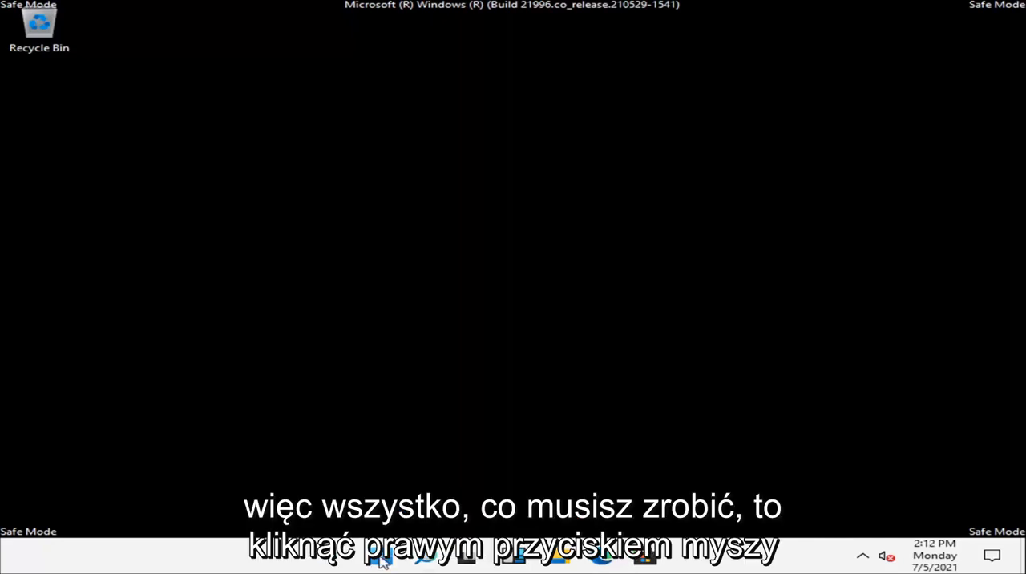
Launch Task Manager from the Start button's right-click menu.
right_click(382, 555)
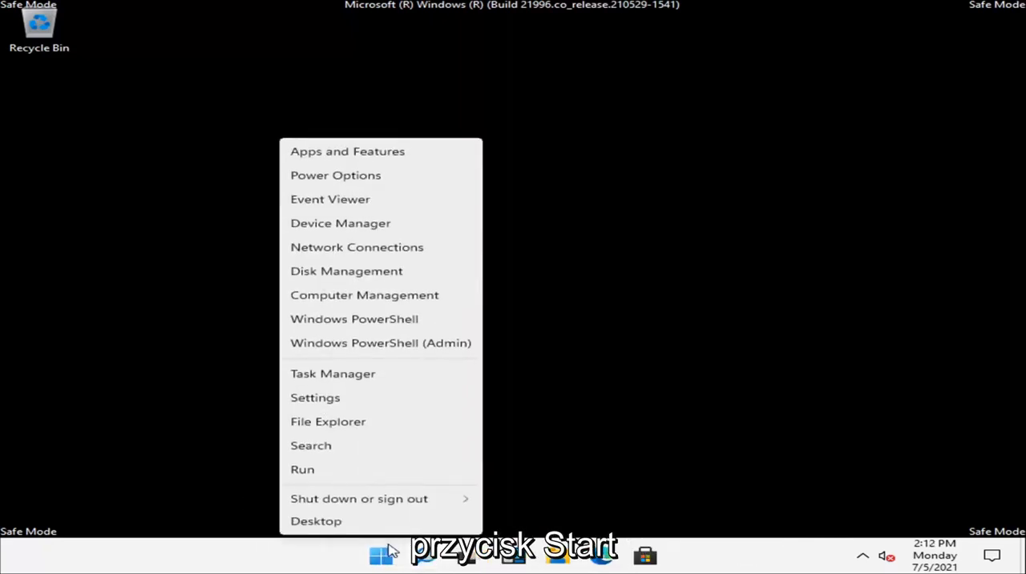
mouse_move(334, 373)
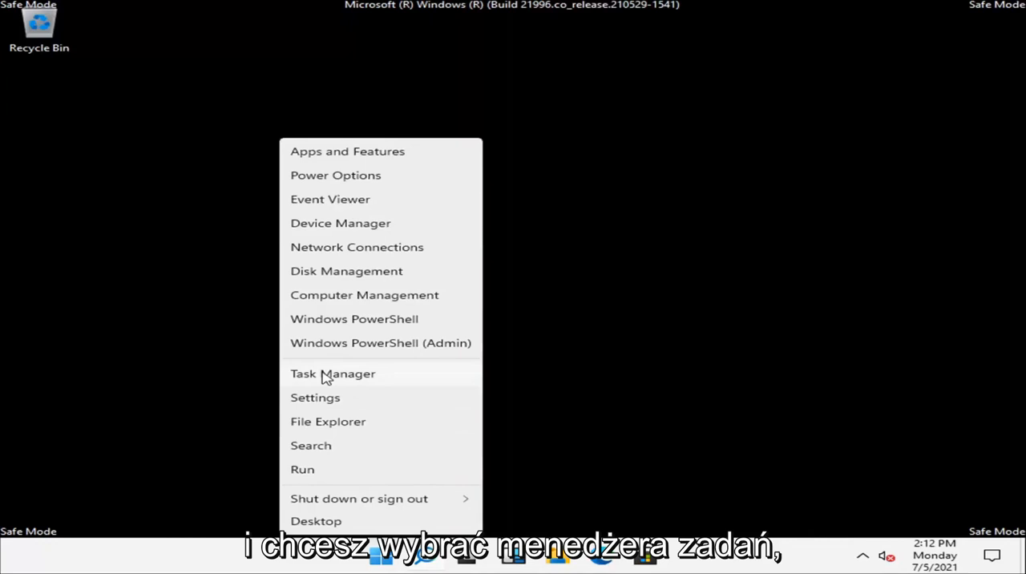
left_click(333, 374)
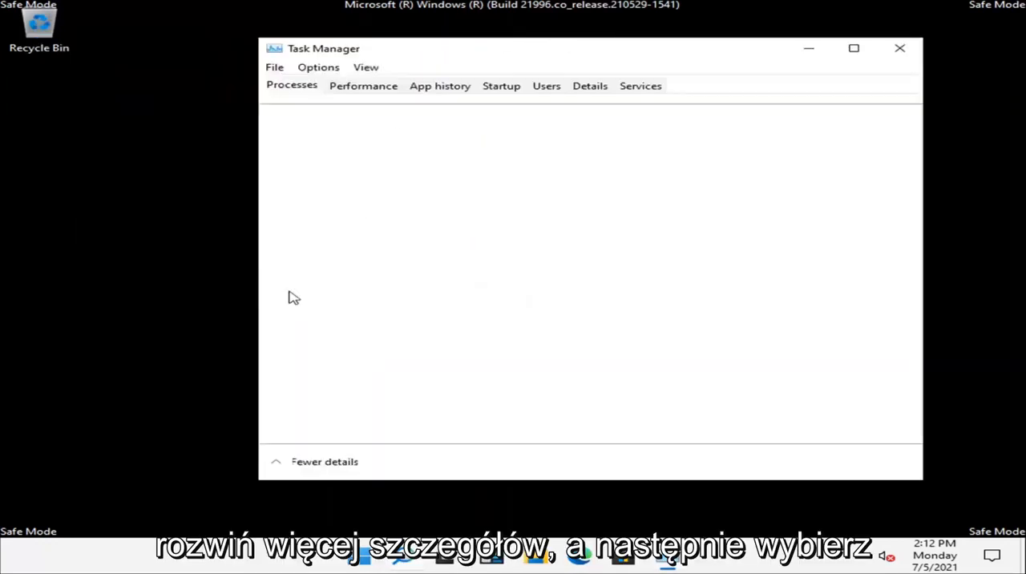
Run msconfig as a new task to bring up System Configuration.
left_click(274, 67)
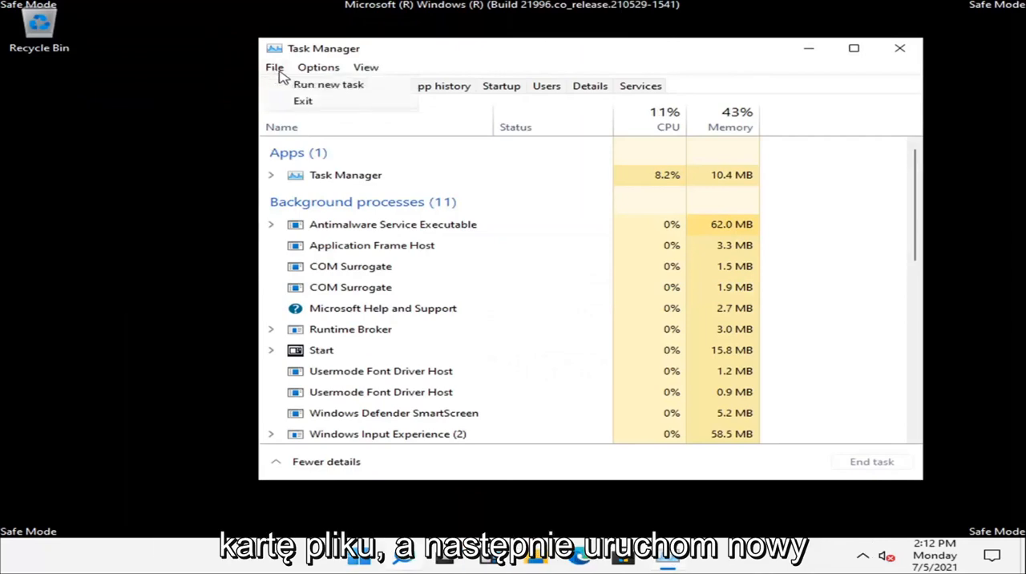
left_click(327, 83)
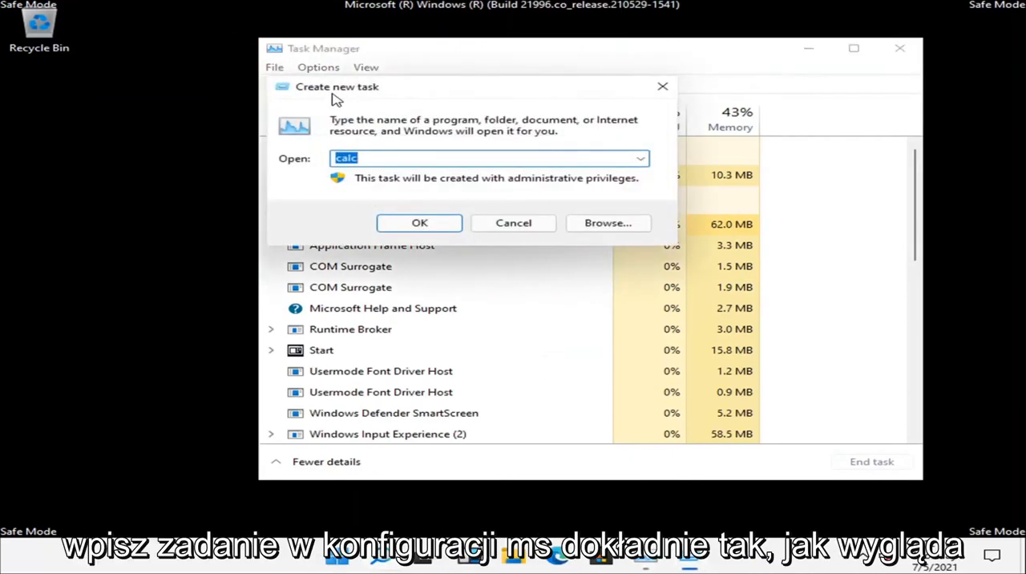
type("msconfig")
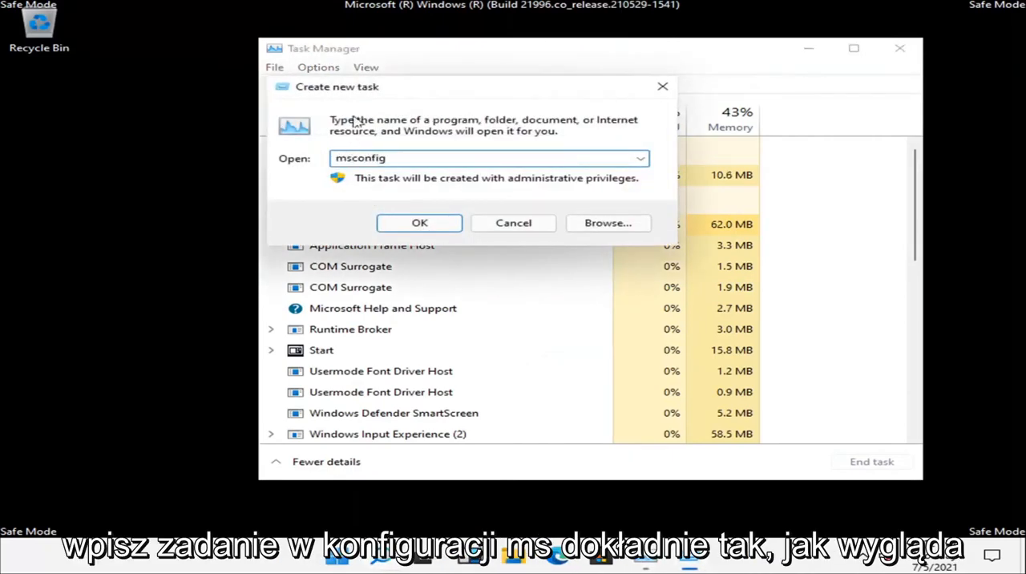
left_click(419, 223)
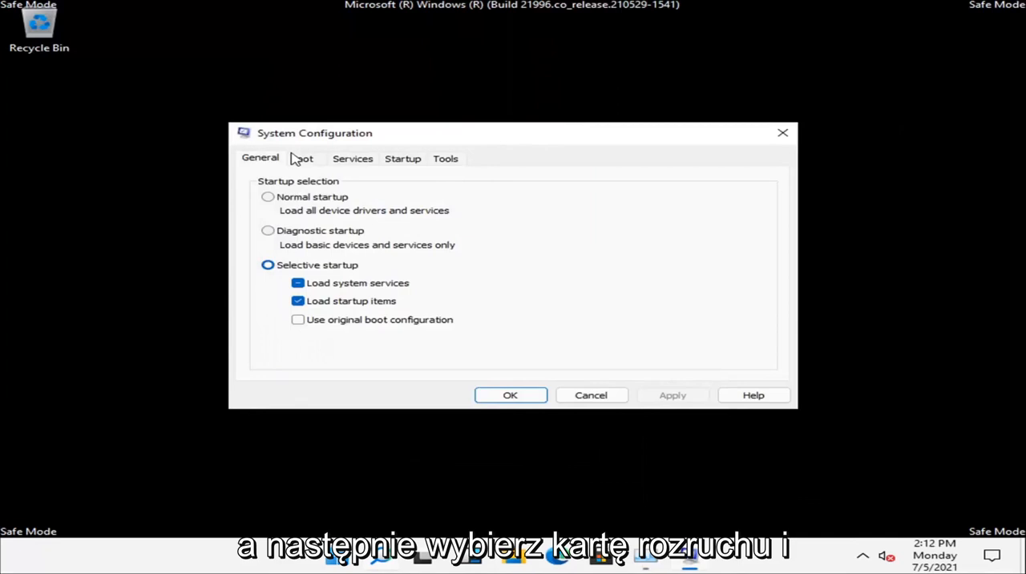
Uncheck Safe boot on the Boot tab, apply it, and restart the PC immediately.
left_click(302, 157)
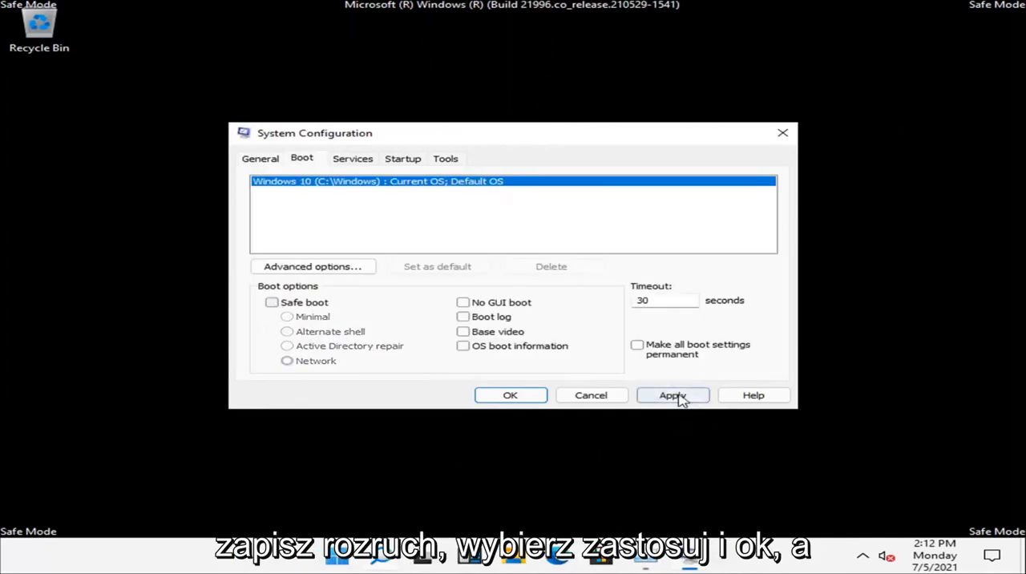
left_click(672, 395)
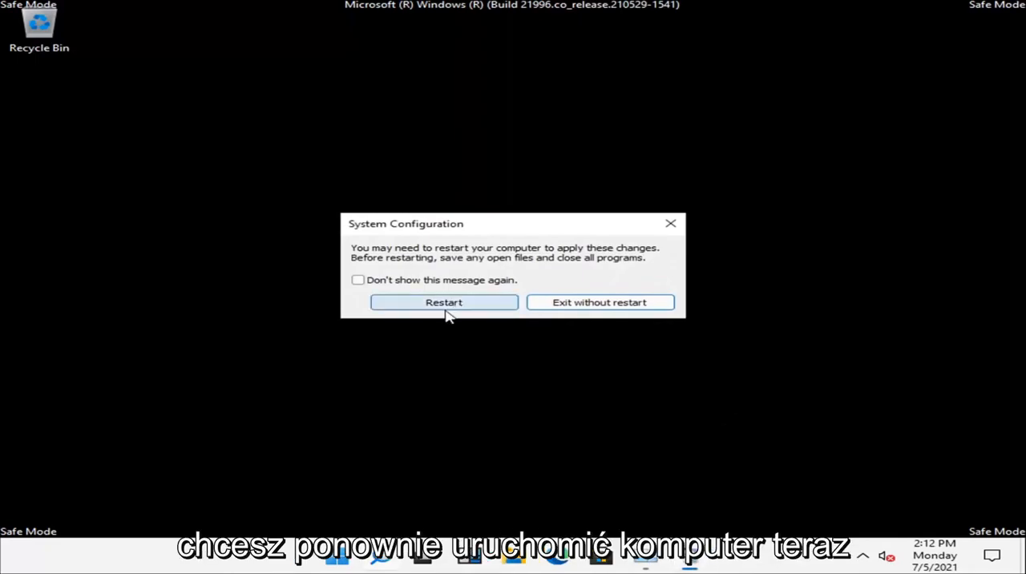
left_click(443, 301)
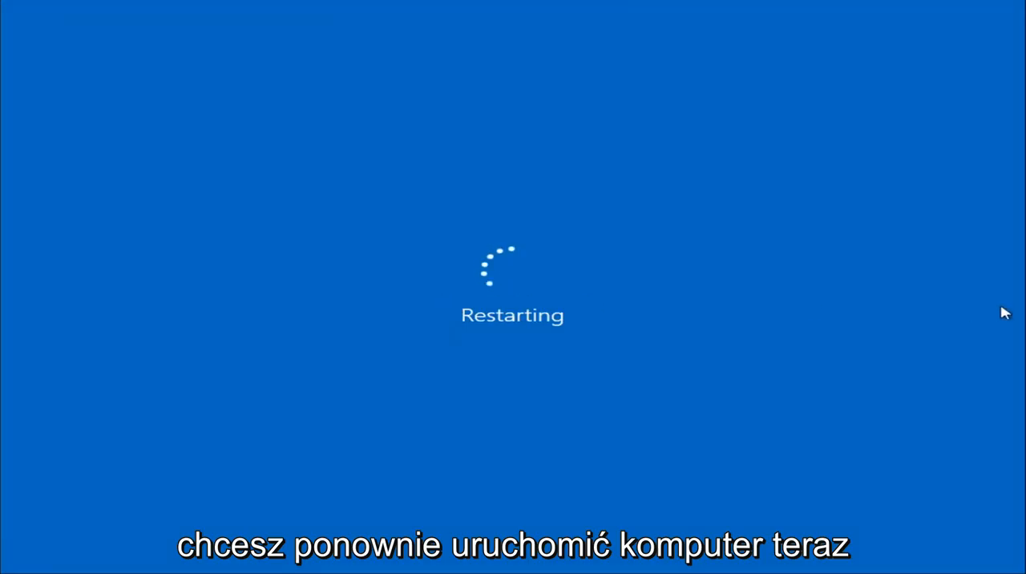